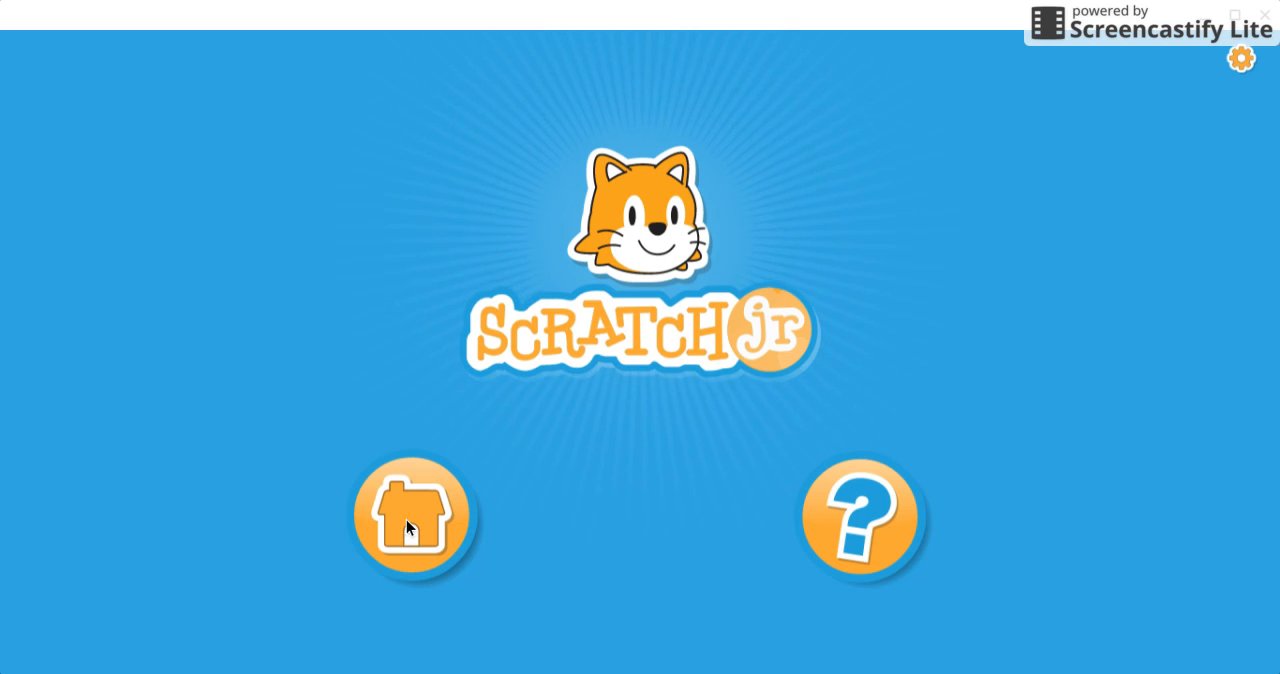
Step: Create a new project from My Projects with the default cat on a blank stage
left_click(411, 517)
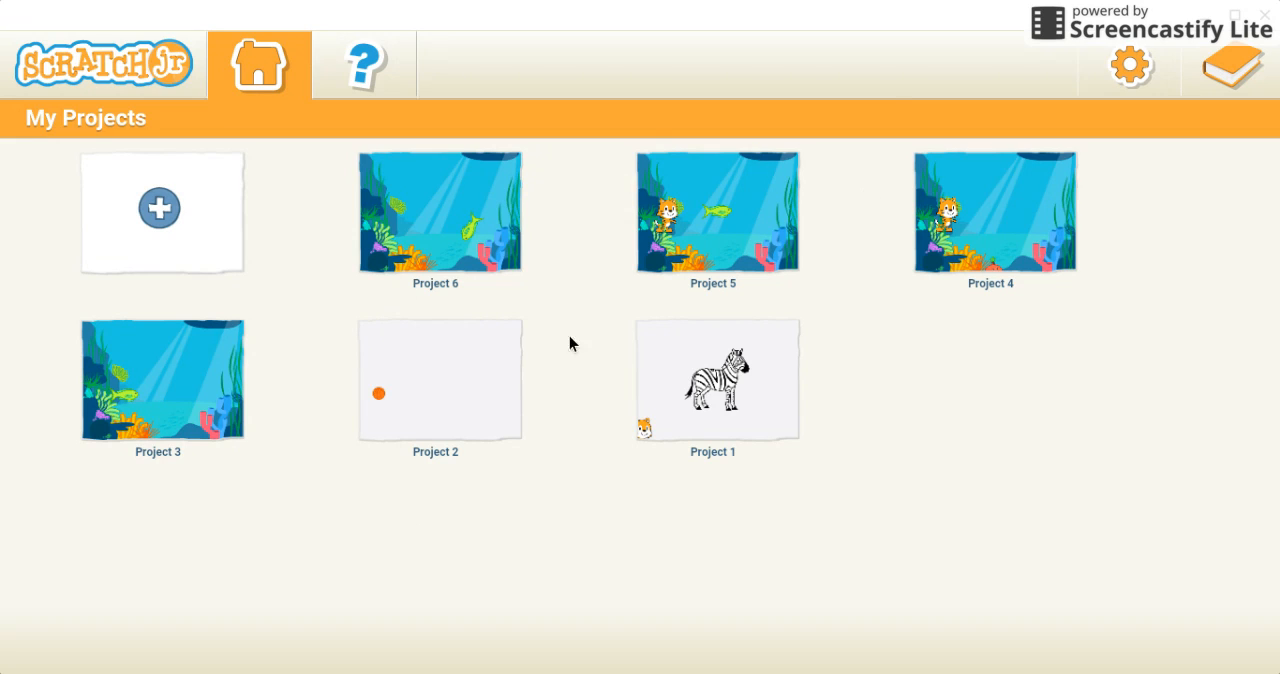
mouse_move(210, 258)
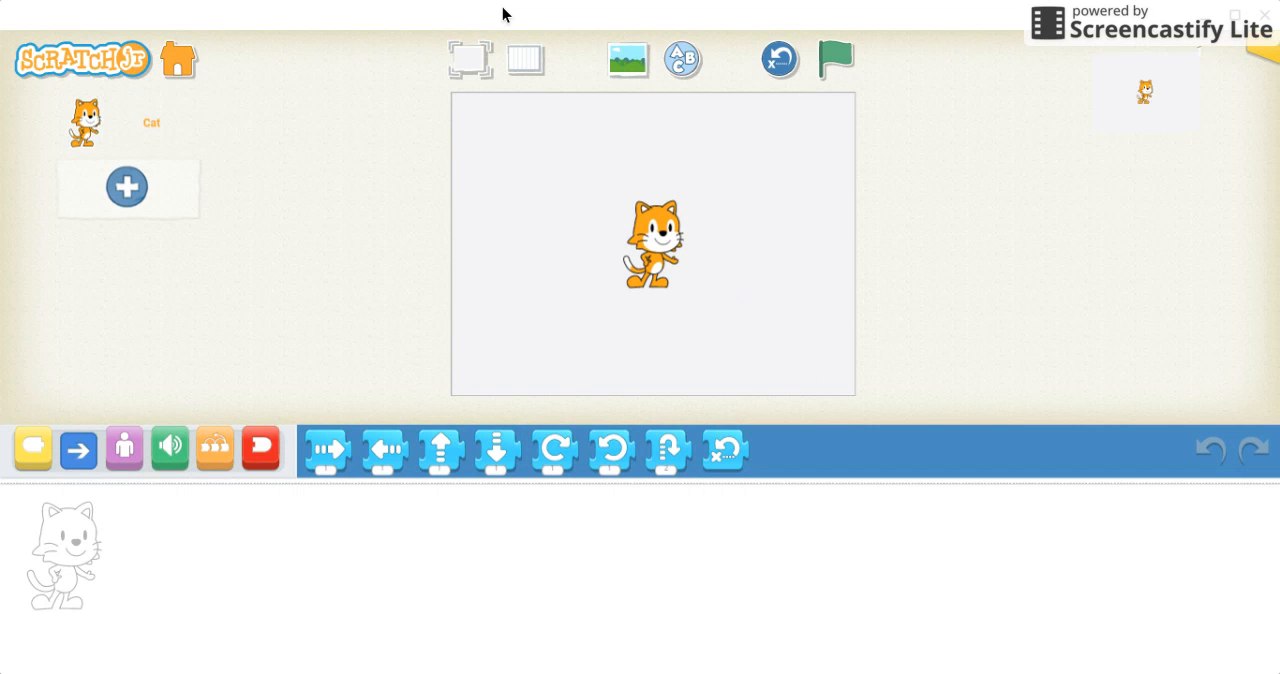
left_click(83, 122)
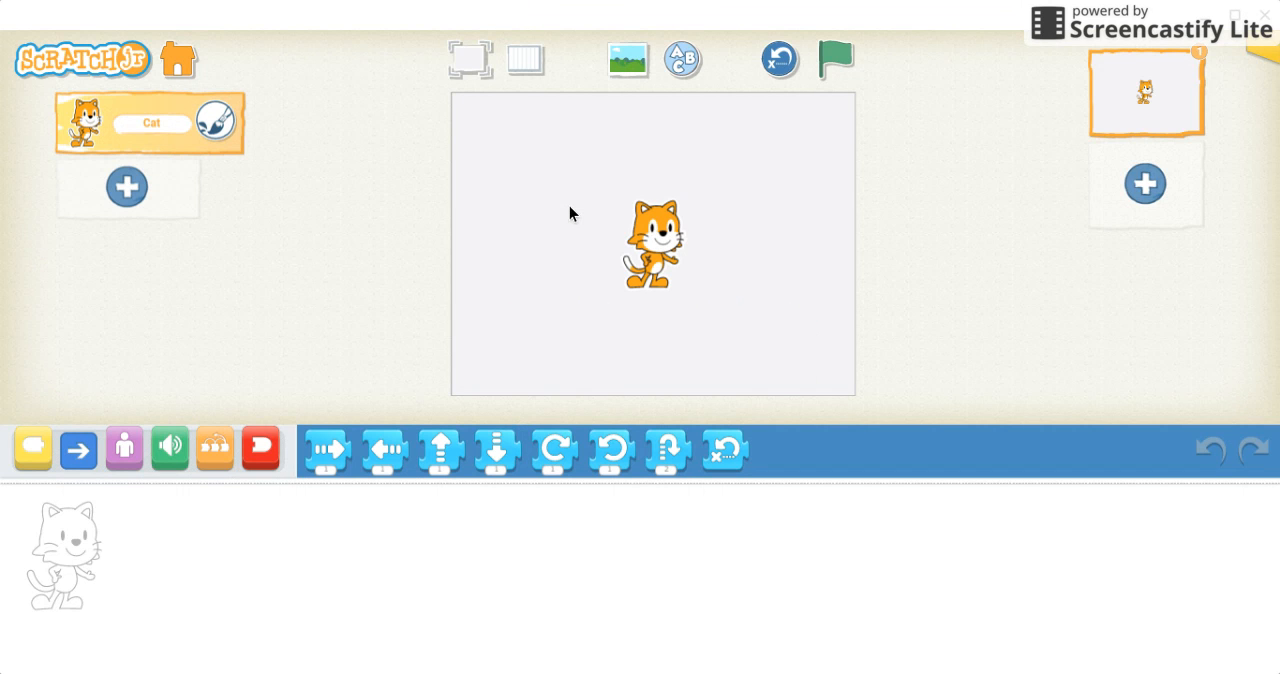
mouse_move(640, 95)
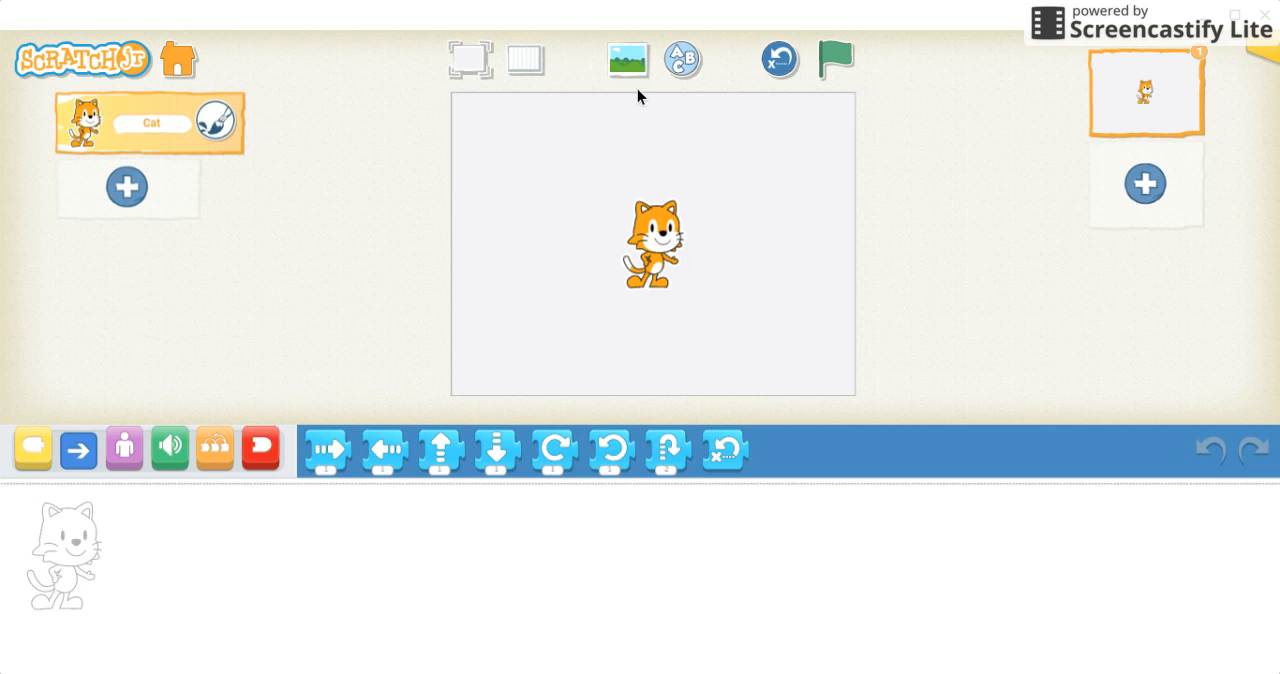
mouse_move(641, 79)
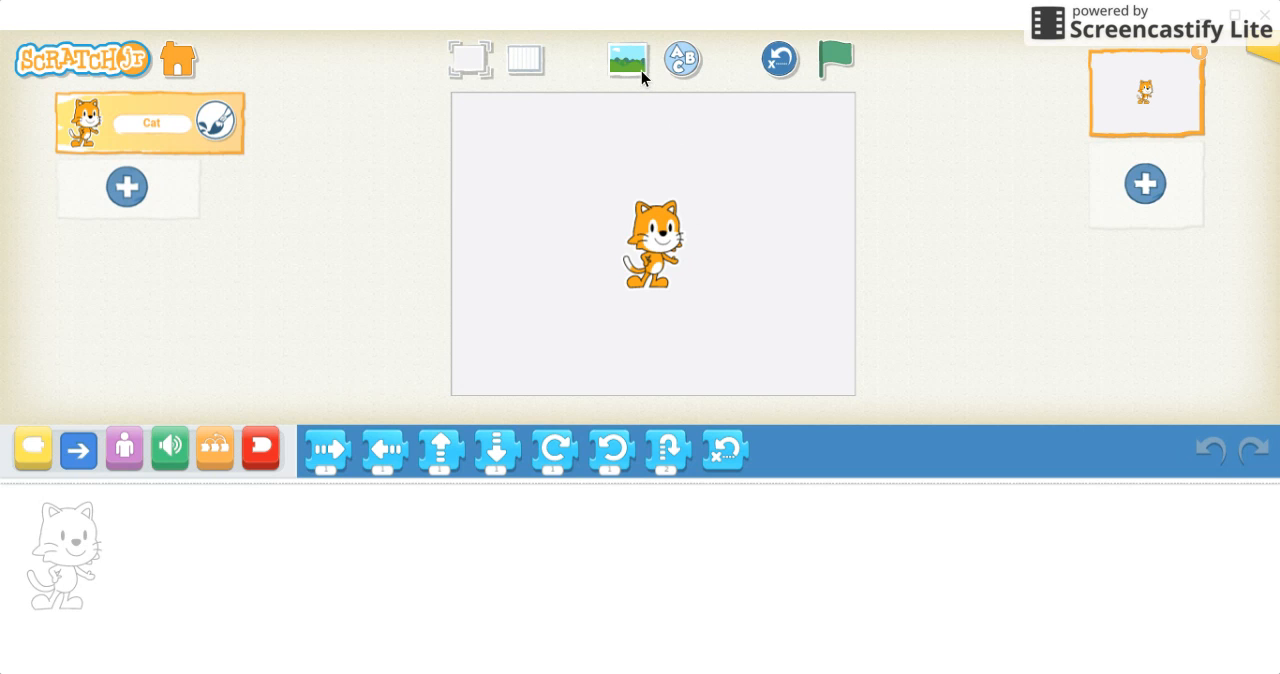
Step: Choose the underwater ocean scene from the background library for the stage
left_click(626, 59)
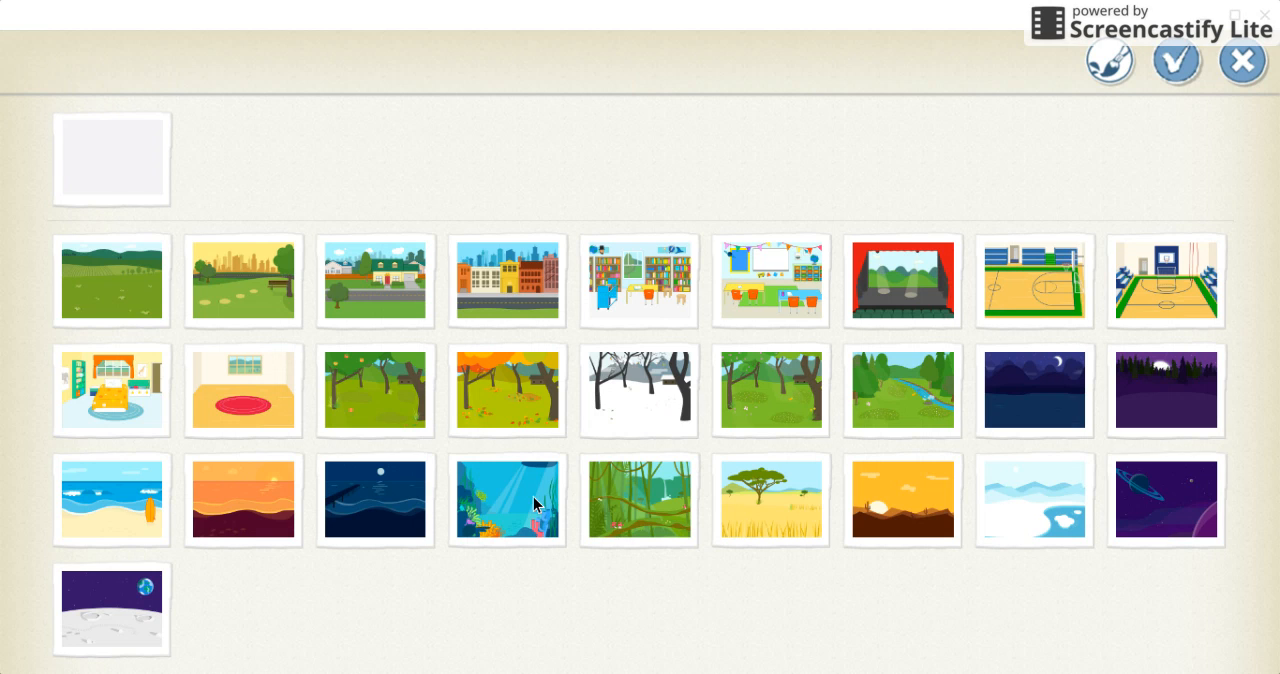
left_click(507, 499)
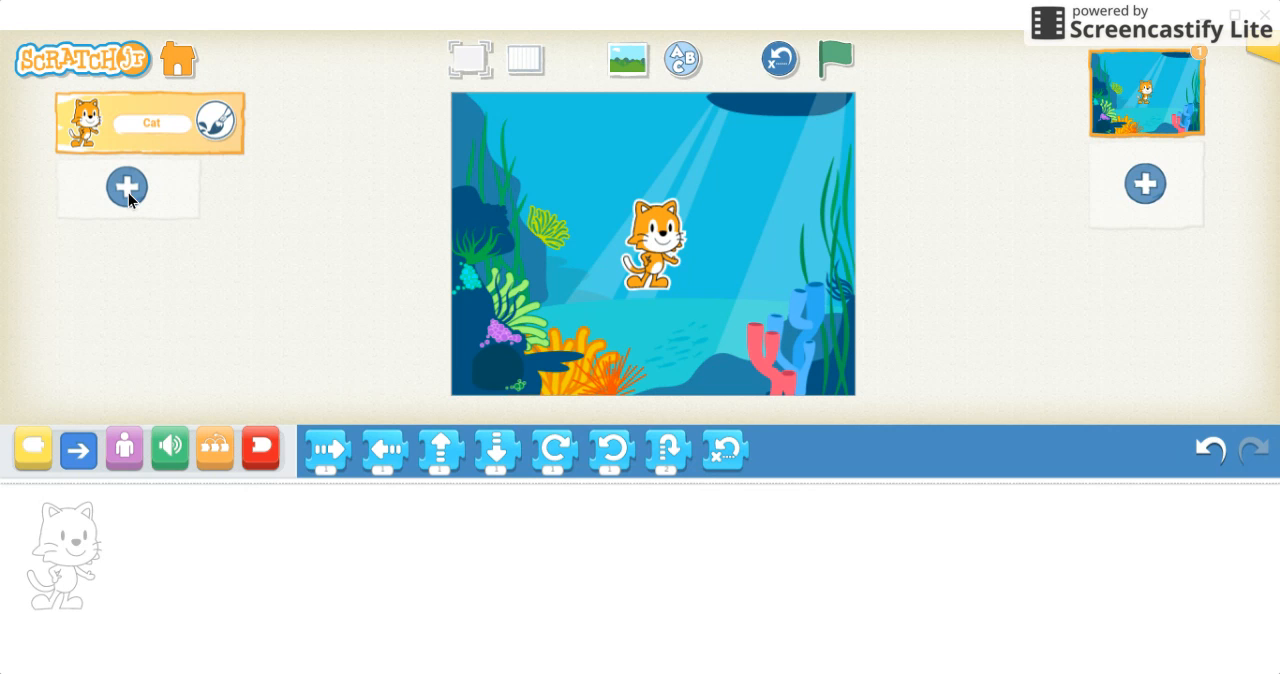
Step: Add the green fish from the character library, then select the cat for removal
left_click(127, 187)
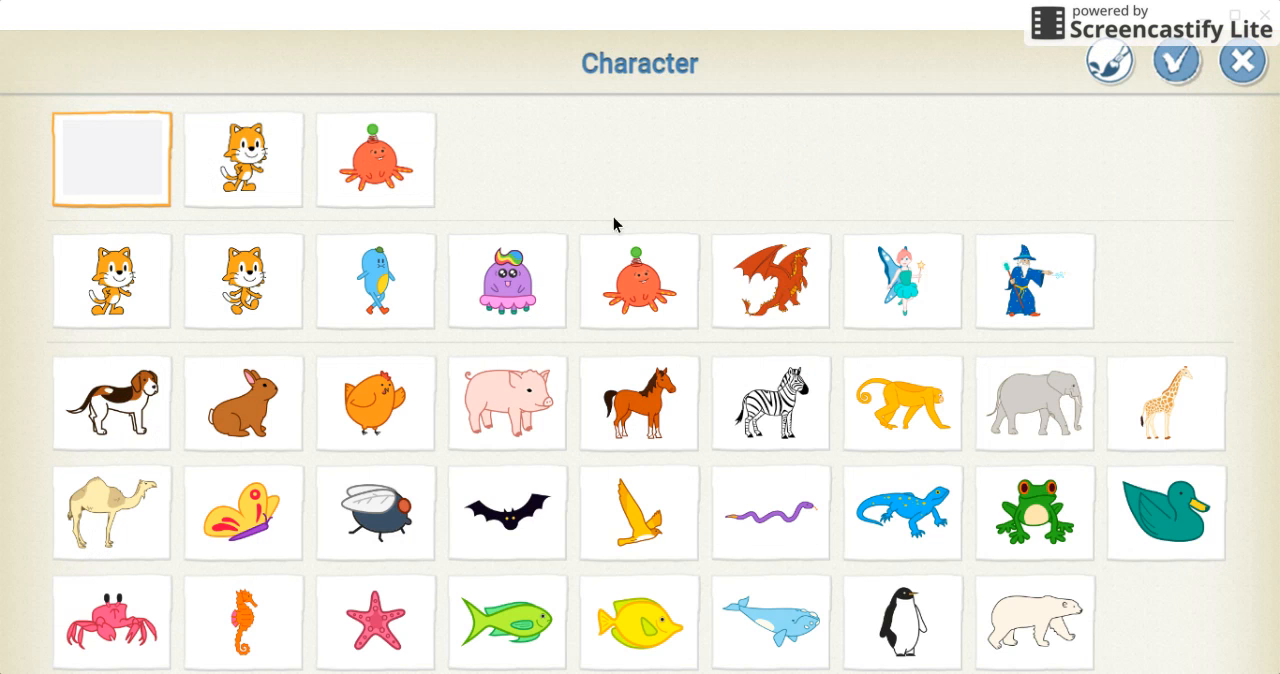
left_click(507, 622)
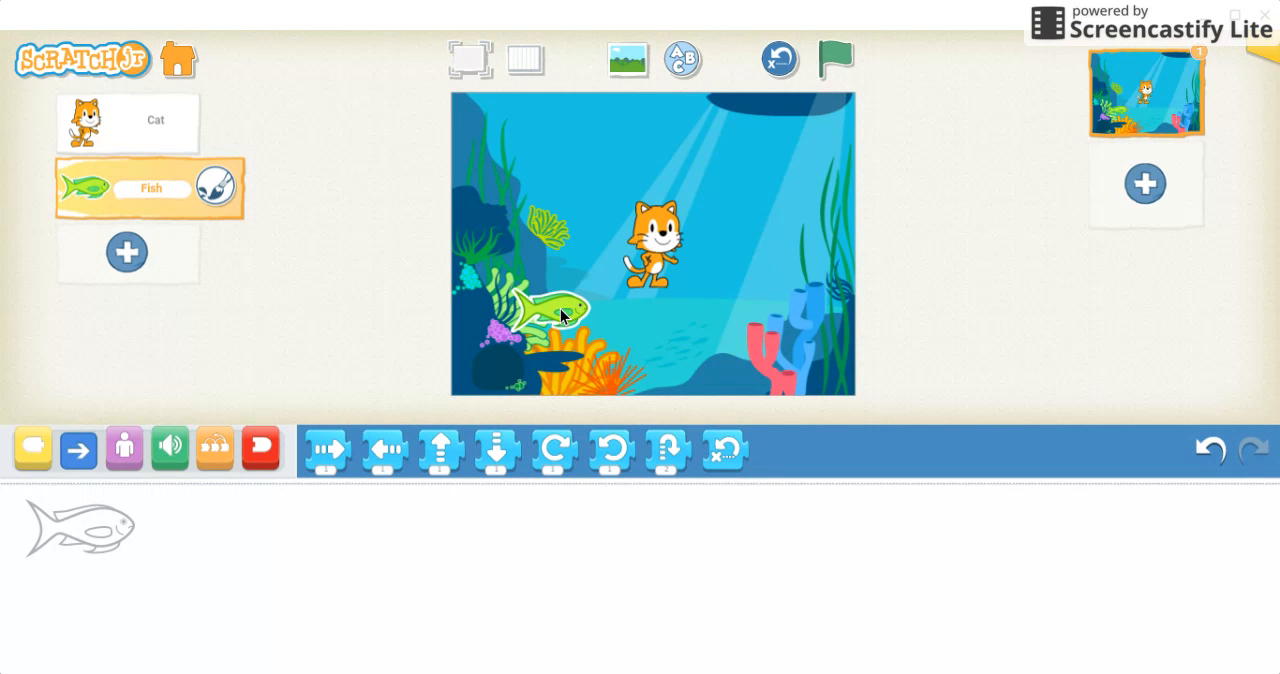
mouse_move(162, 155)
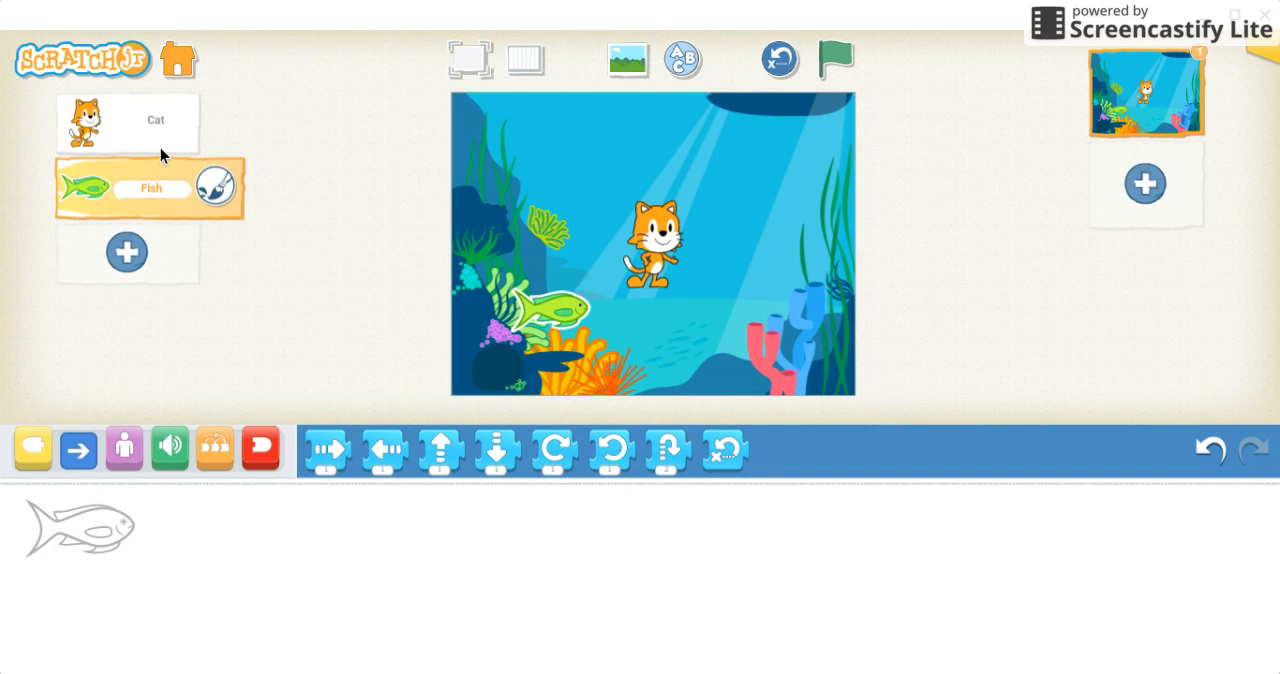
left_click(125, 120)
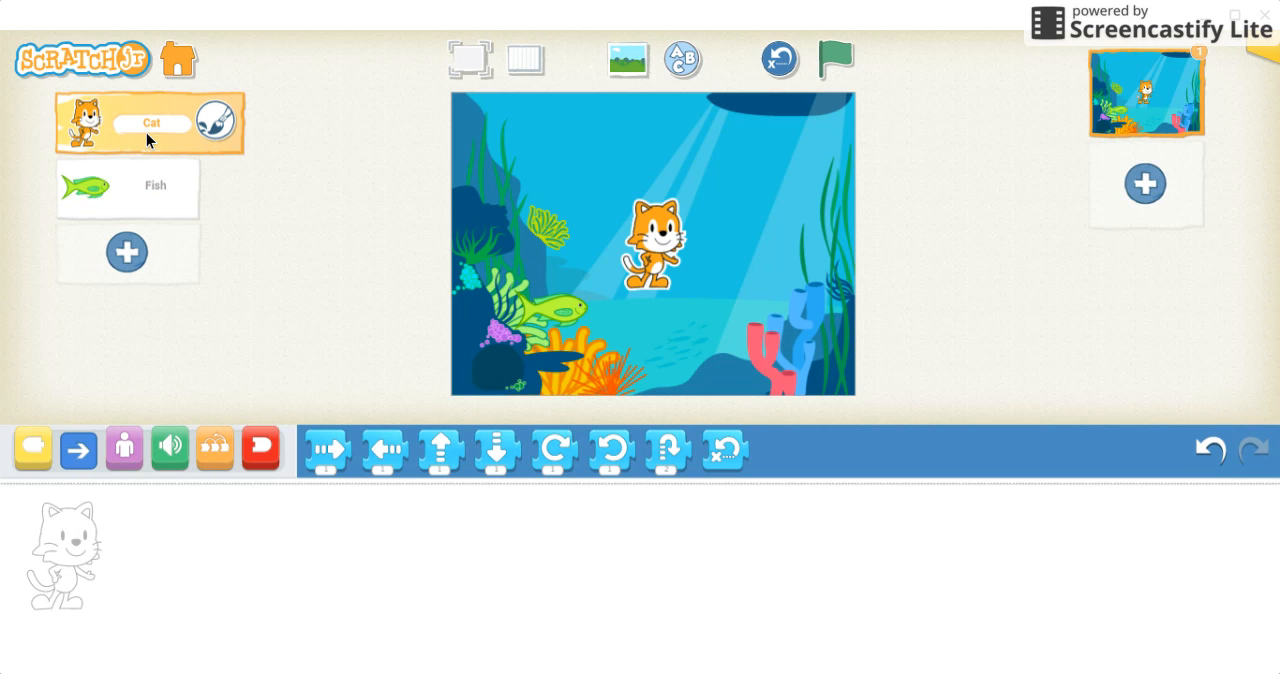
mouse_move(75, 123)
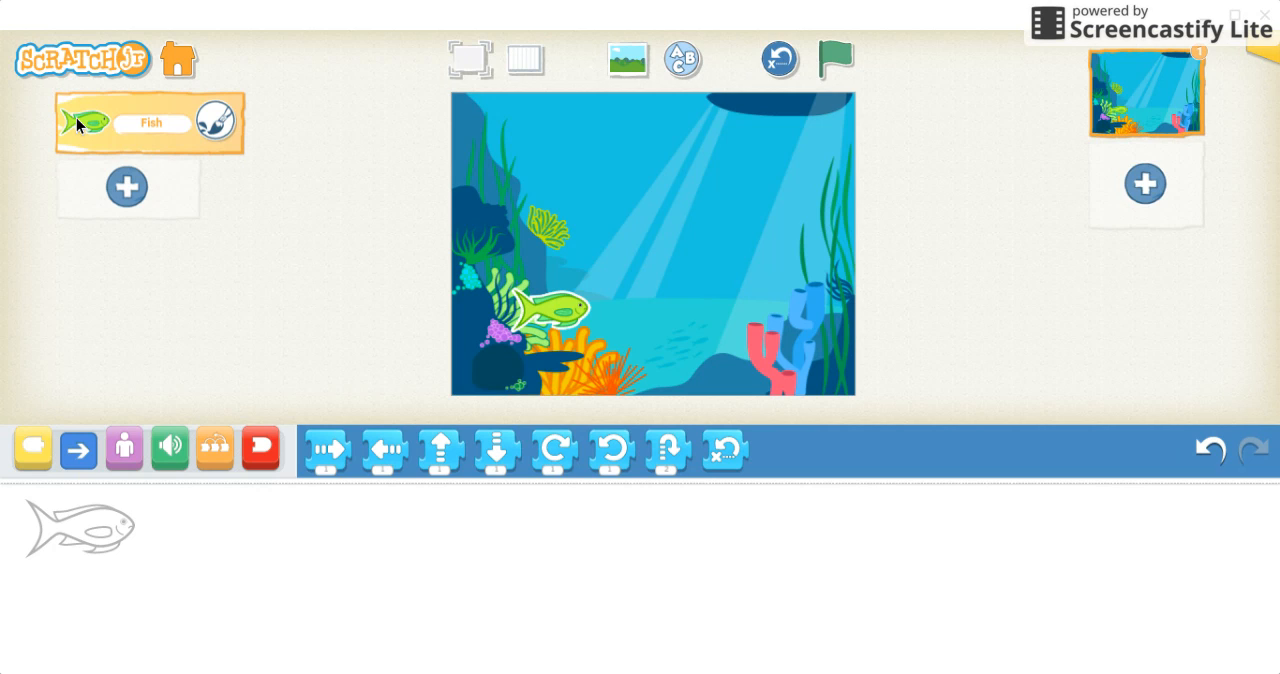
mouse_move(487, 228)
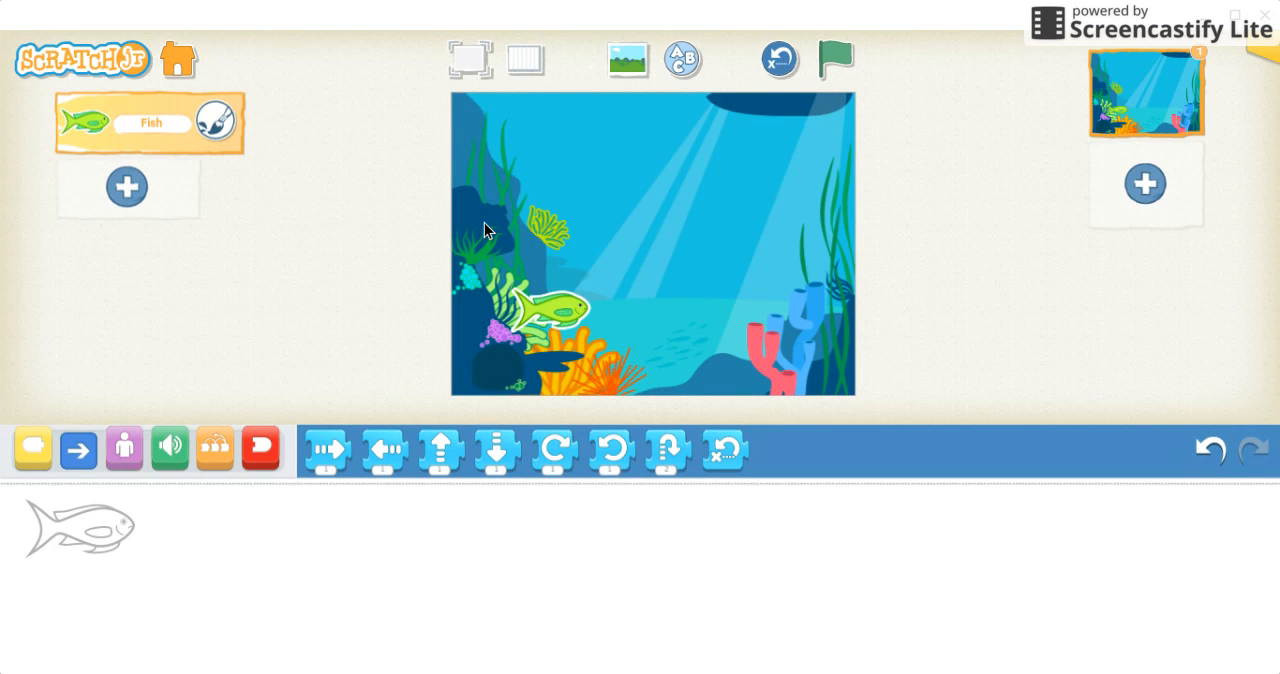
mouse_move(528, 297)
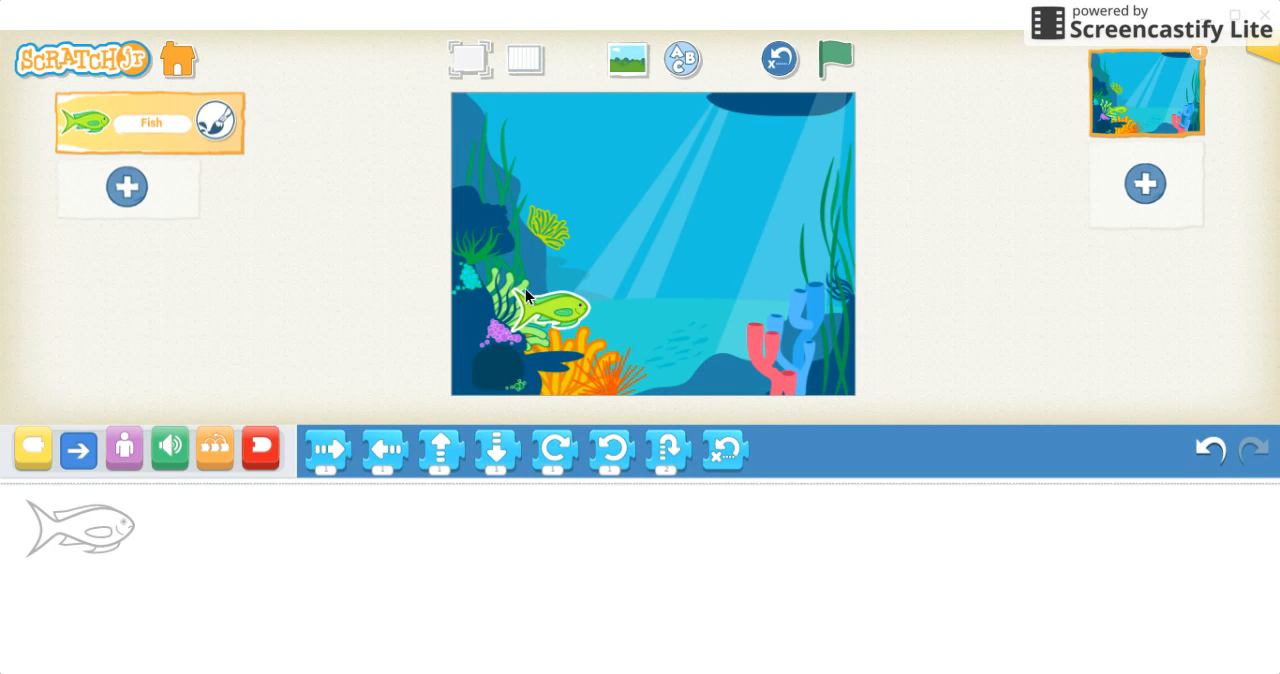
mouse_move(578, 320)
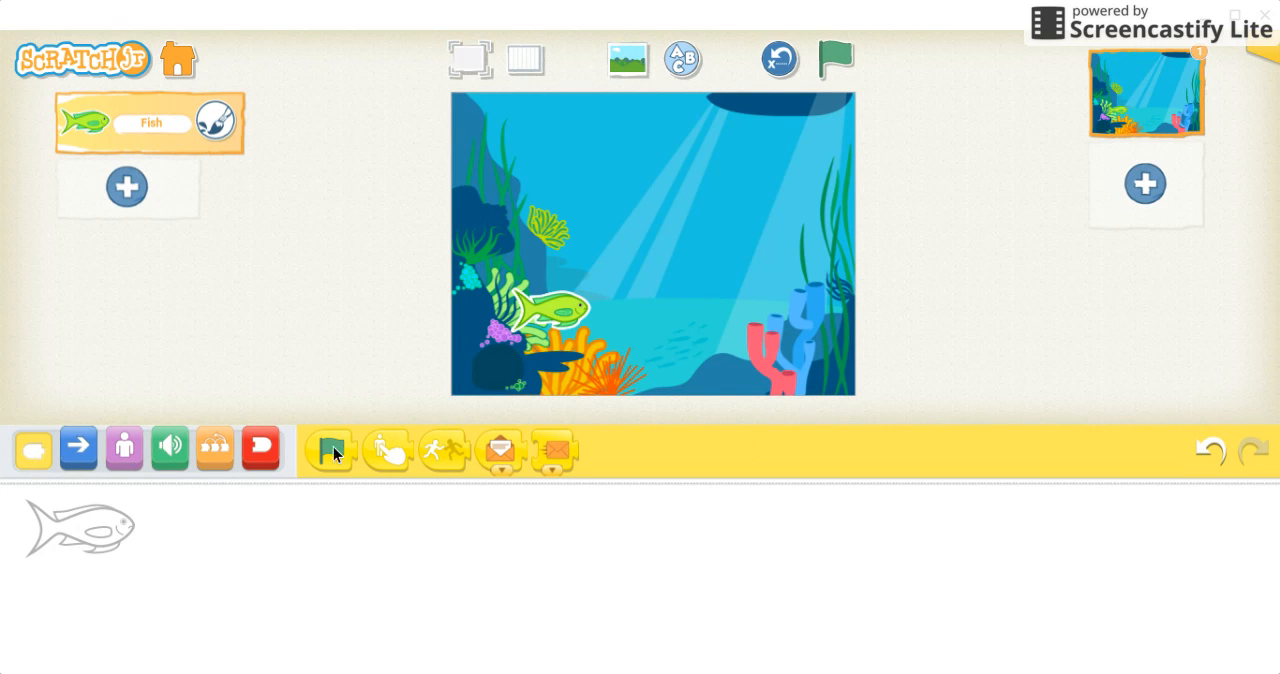
mouse_move(330, 448)
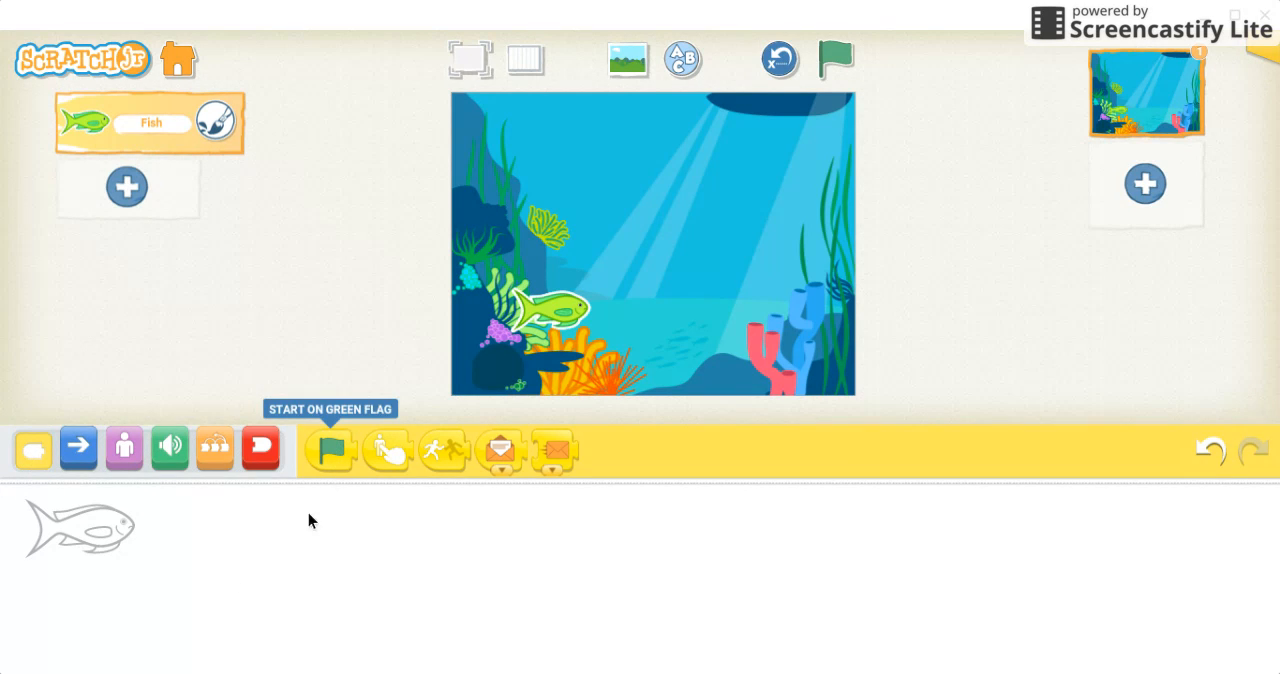
Step: Build the fish's script: green flag, move right 3, turn right 12
left_click_drag(330, 448, 283, 557)
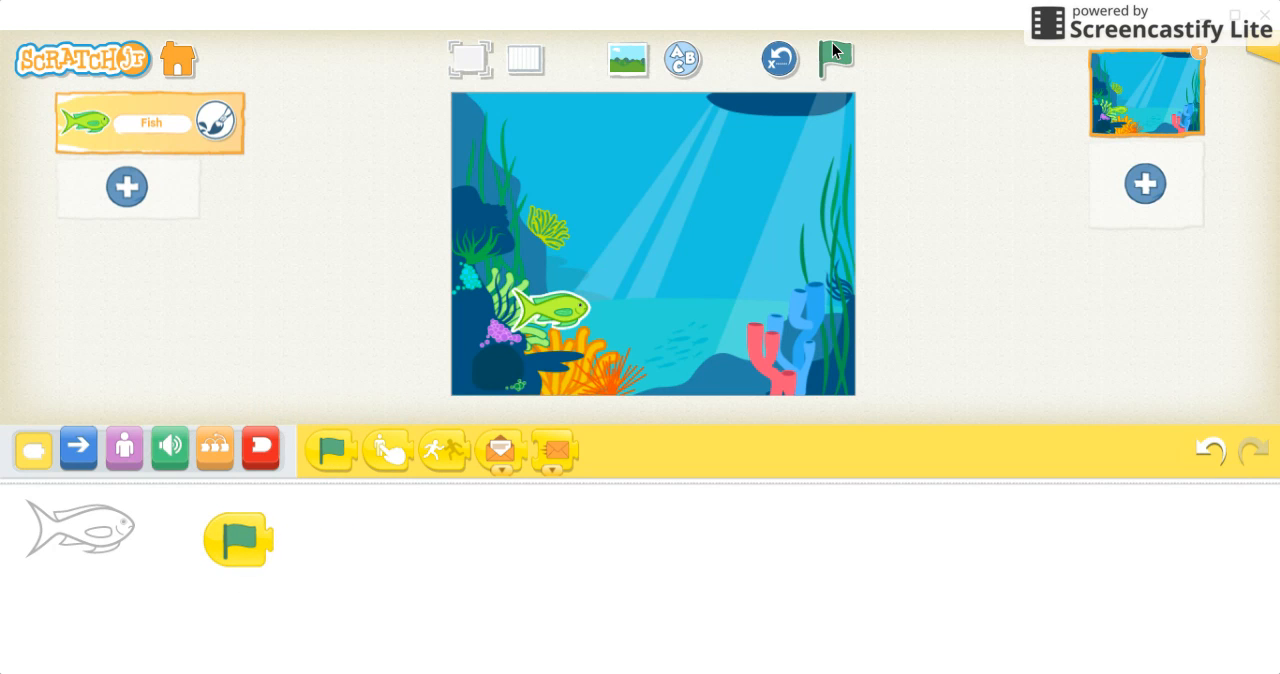
mouse_move(192, 550)
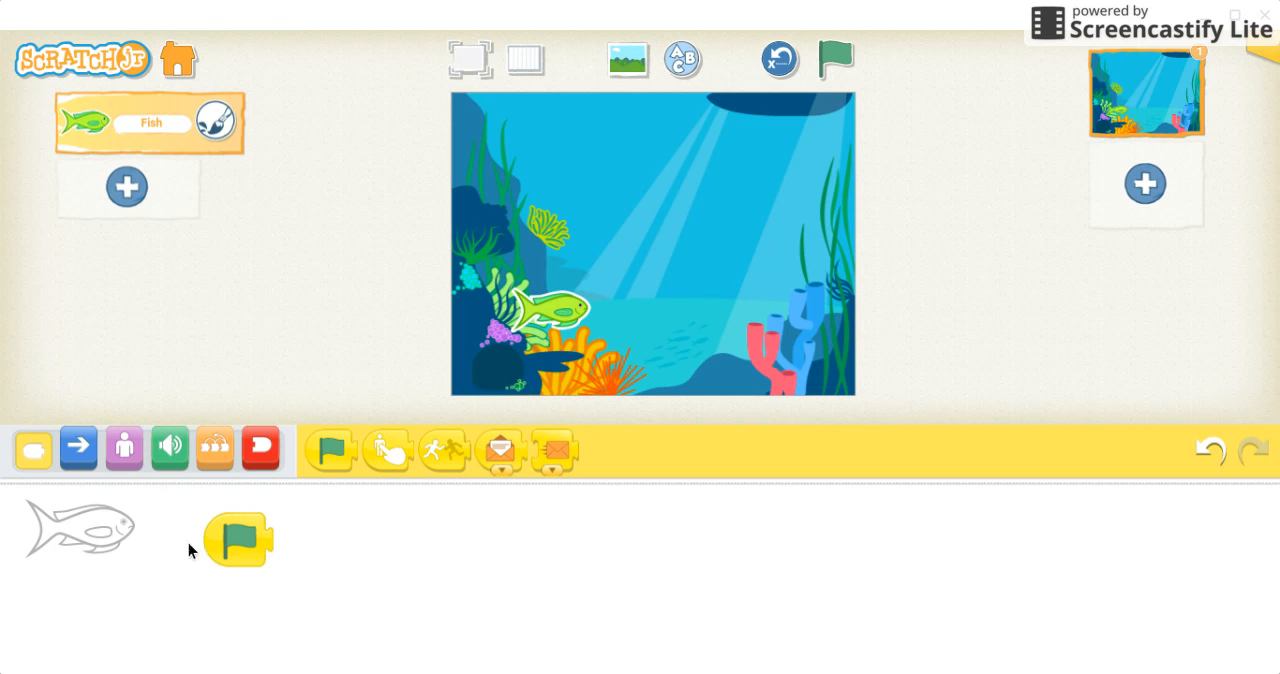
left_click(260, 448)
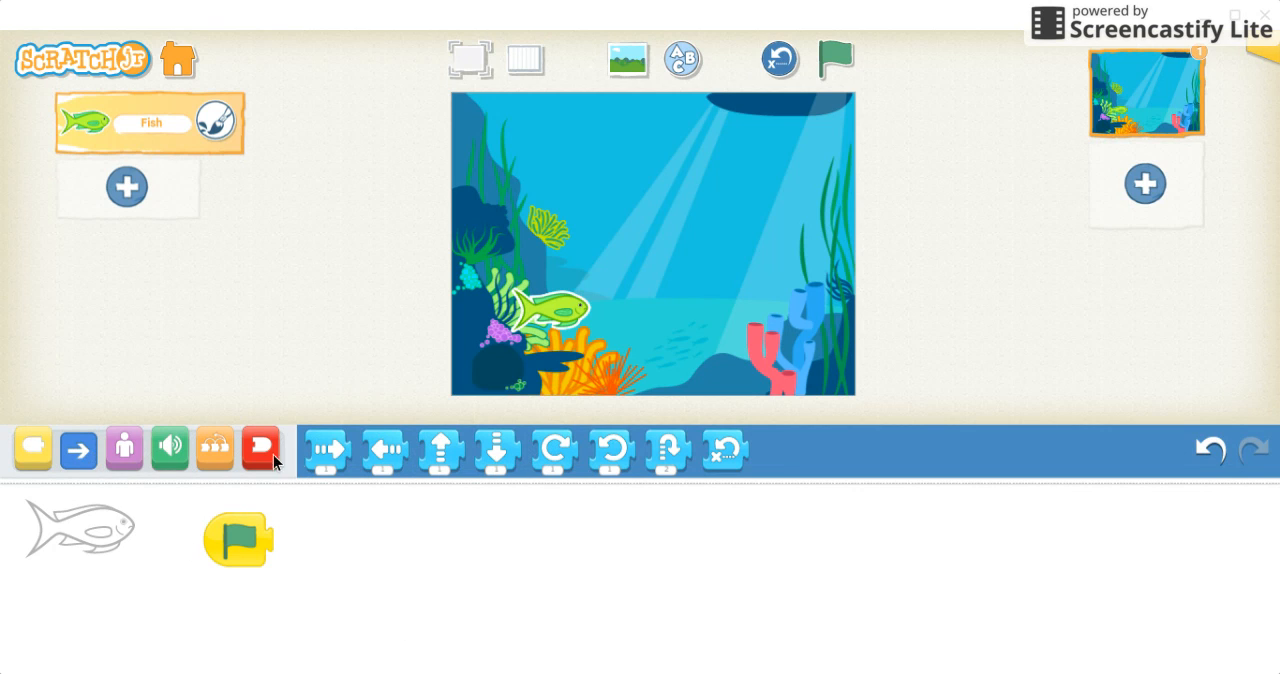
mouse_move(333, 533)
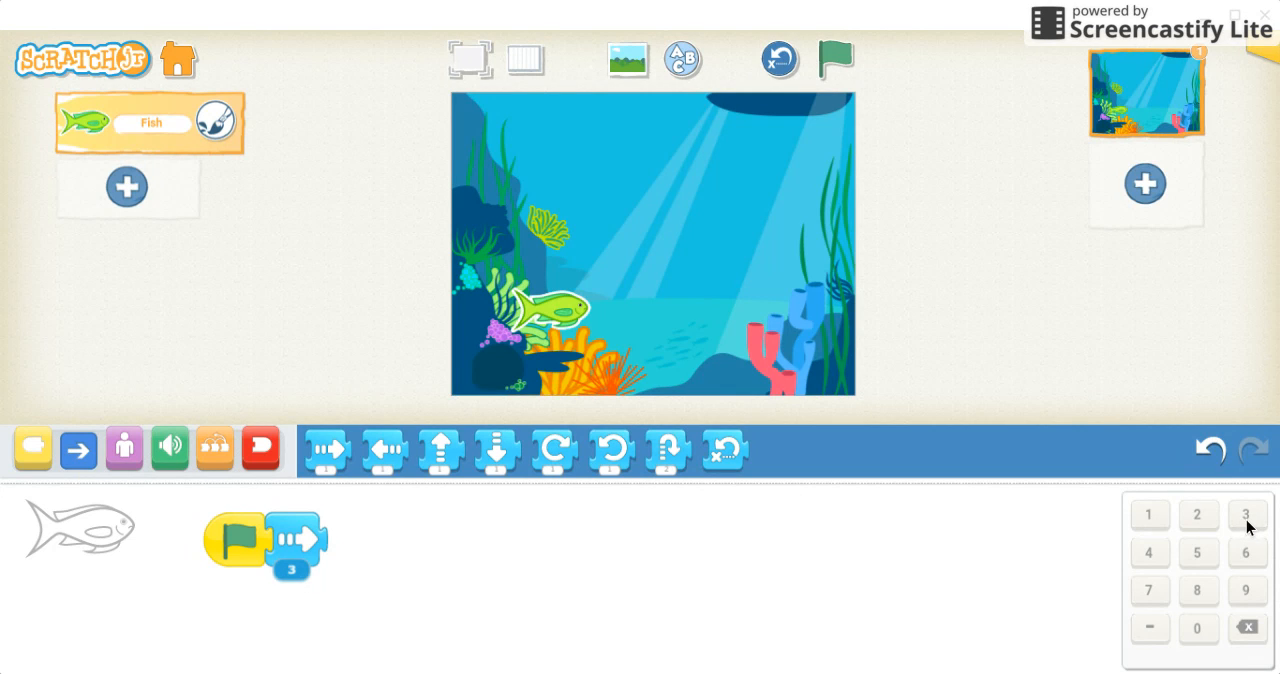
mouse_move(315, 575)
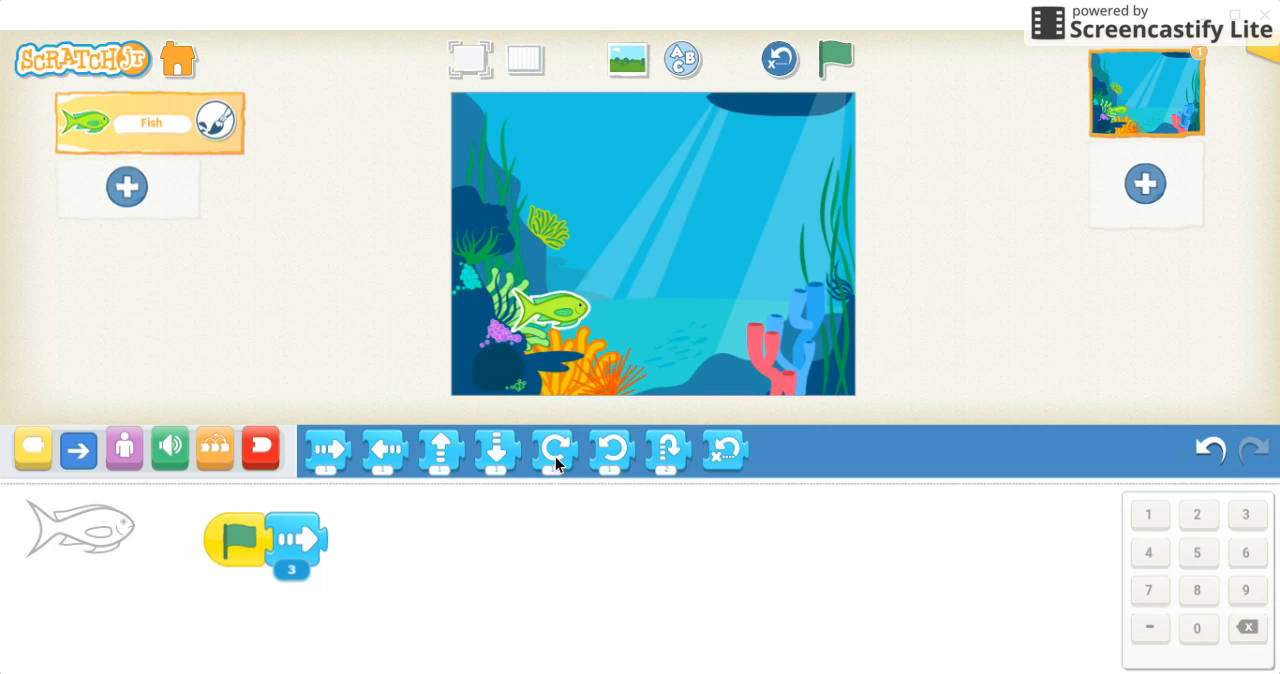
mouse_move(553, 450)
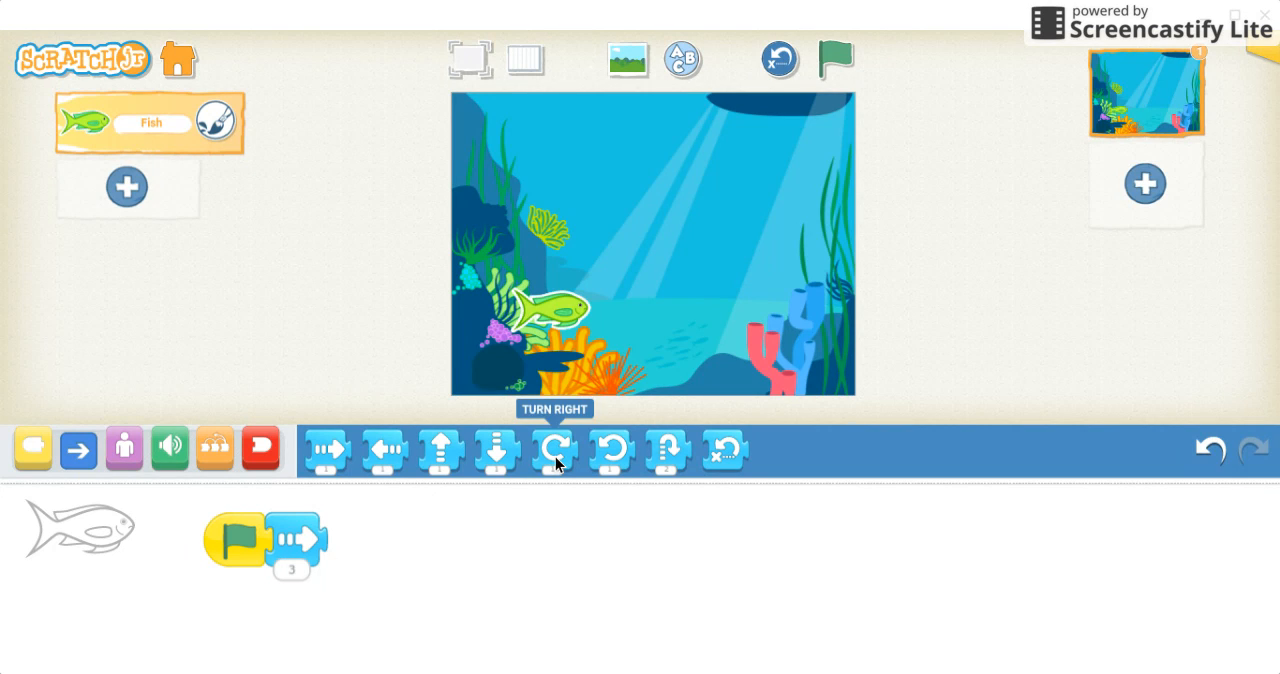
mouse_move(343, 580)
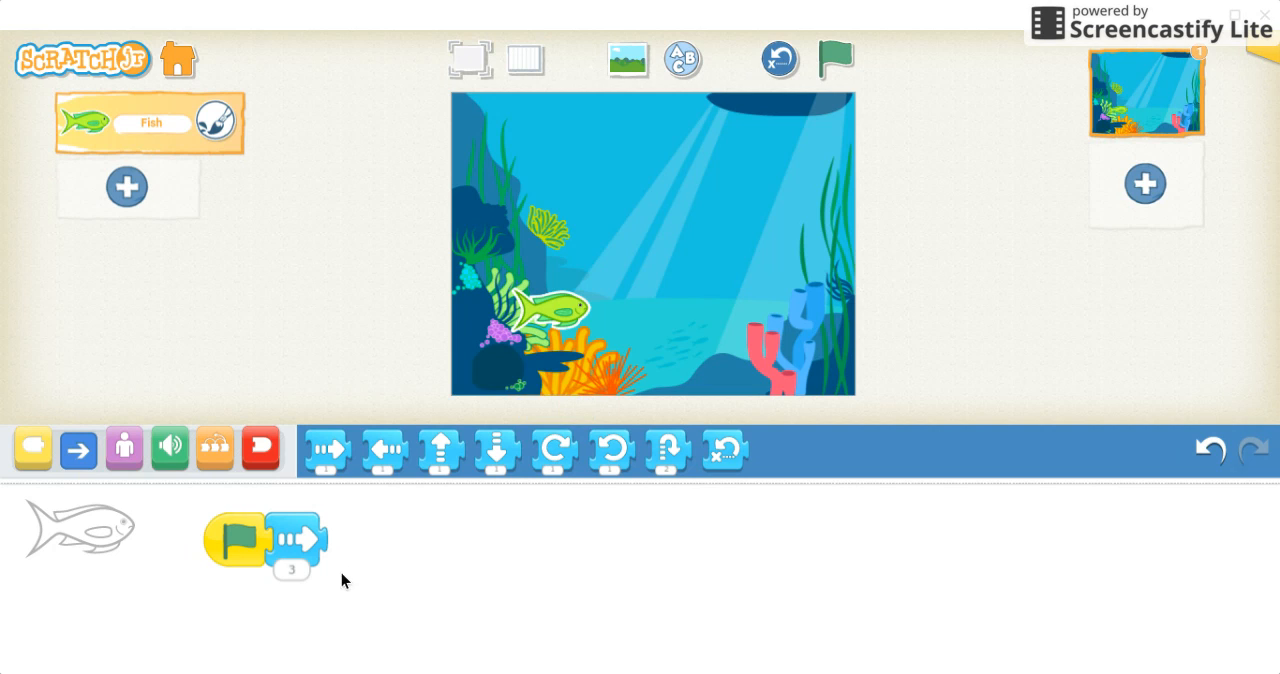
left_click_drag(552, 450, 345, 545)
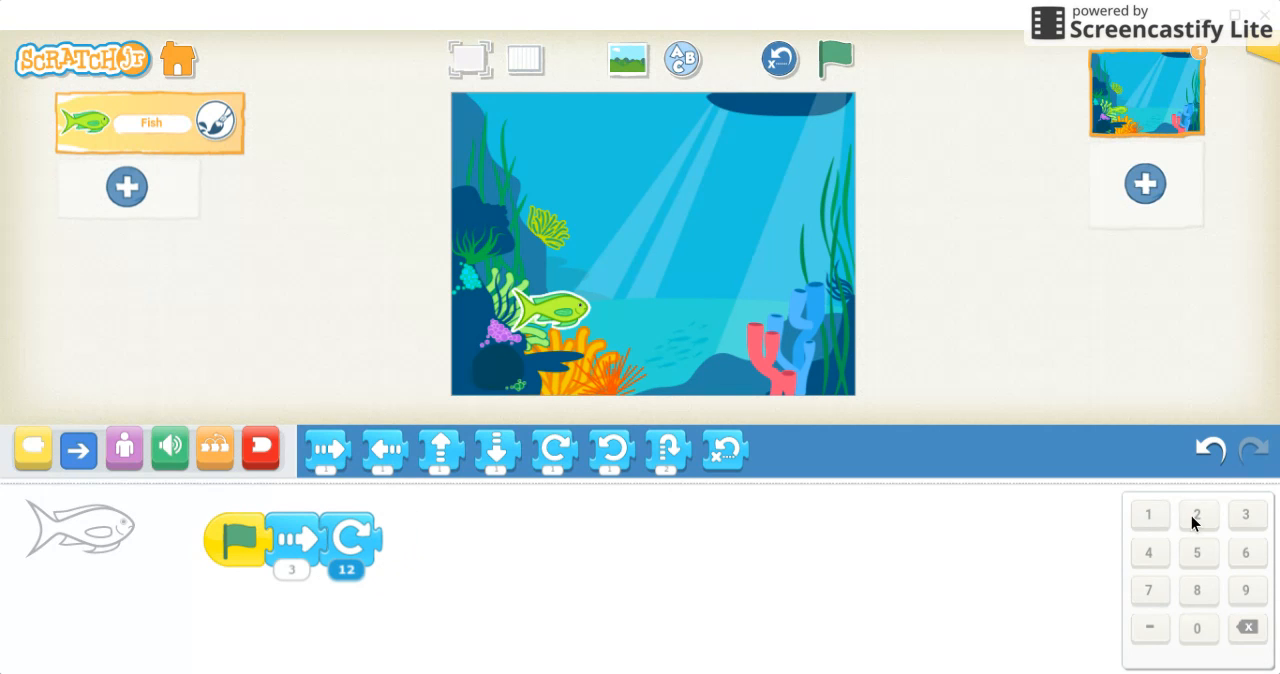
mouse_move(555, 583)
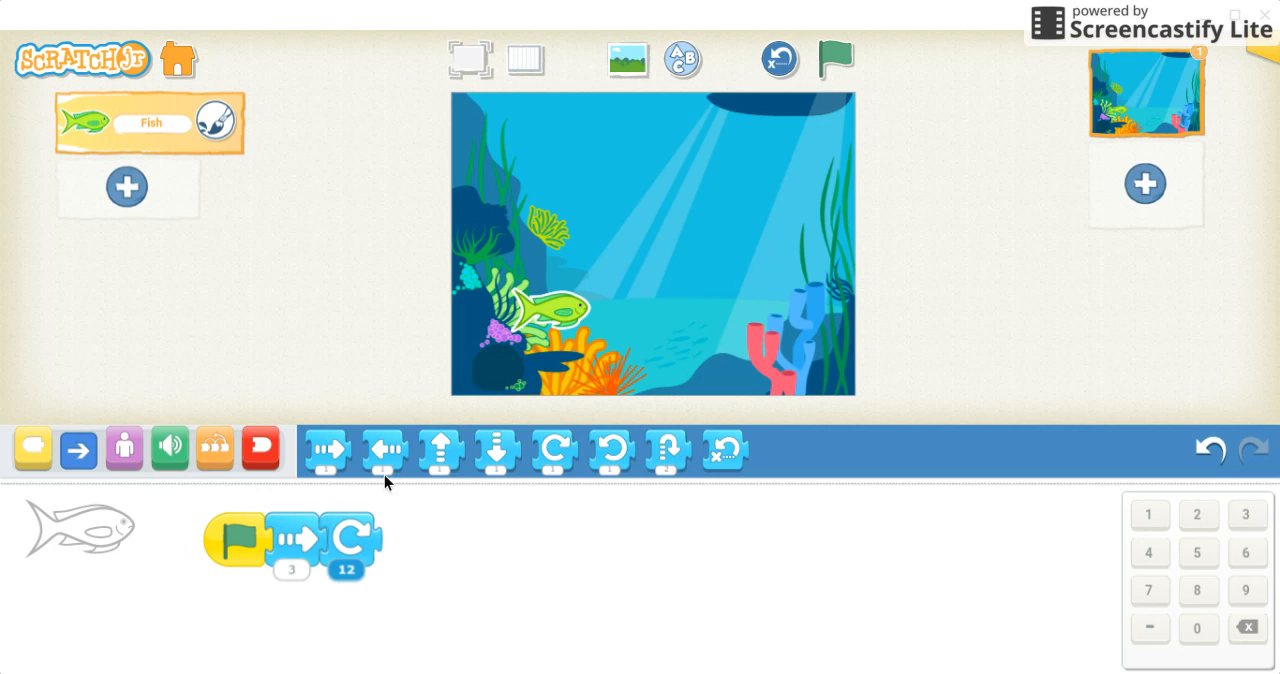
mouse_move(224, 470)
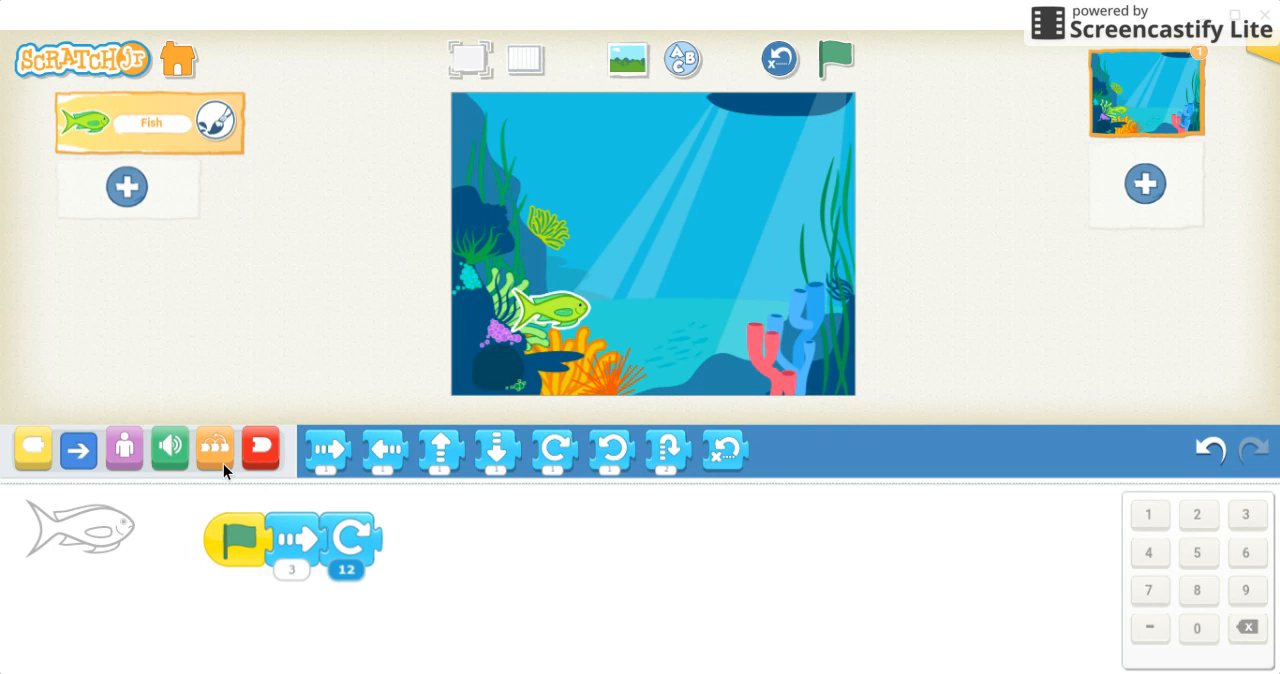
Step: Show the orange Control blocks to wrap the move and turn in a repeat 4
left_click(214, 447)
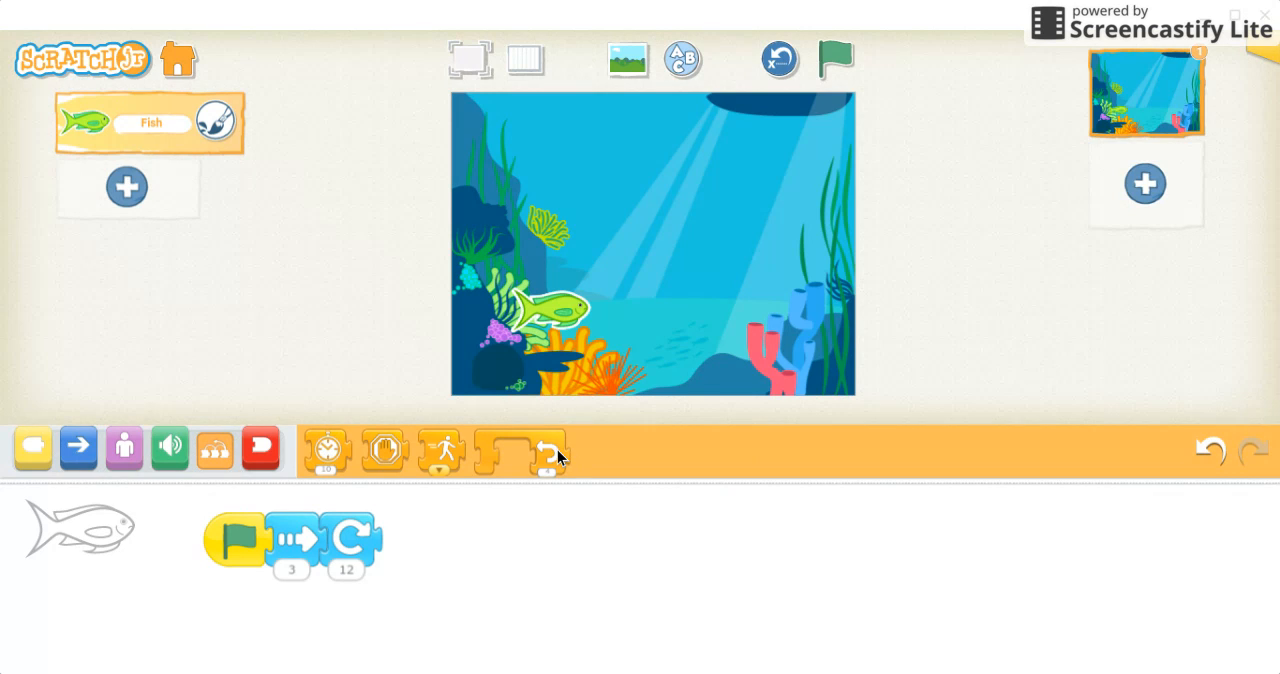
mouse_move(547, 450)
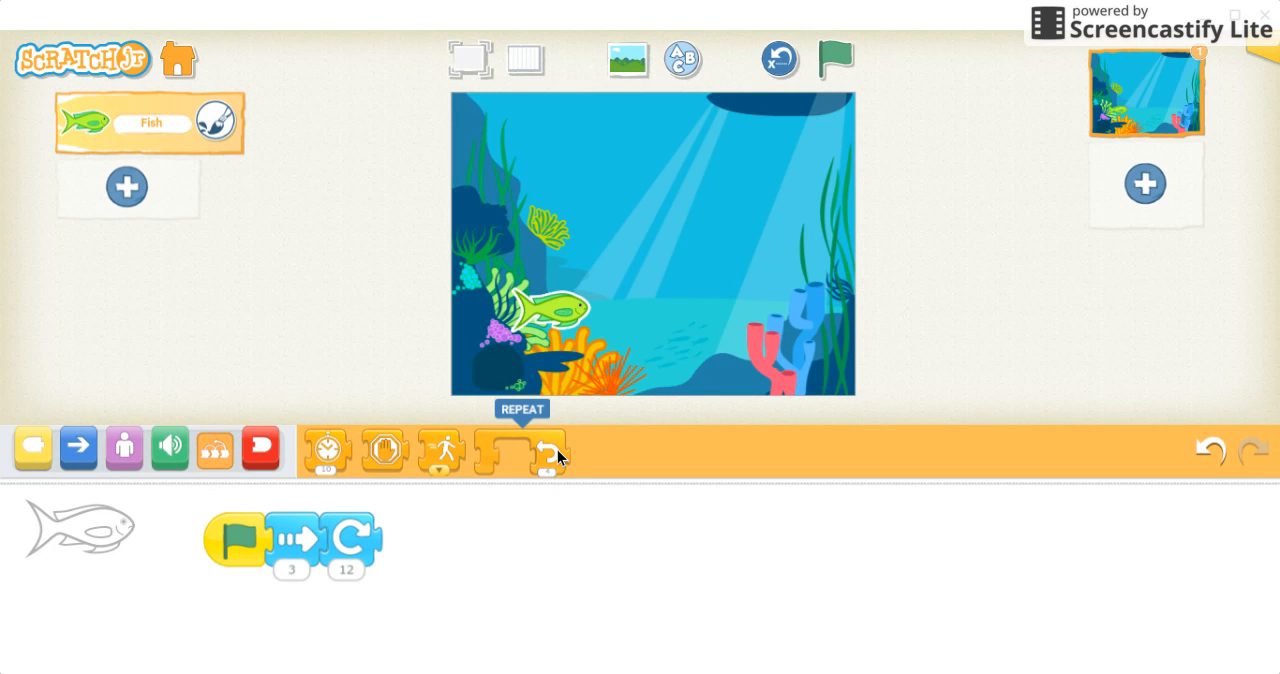
mouse_move(640, 478)
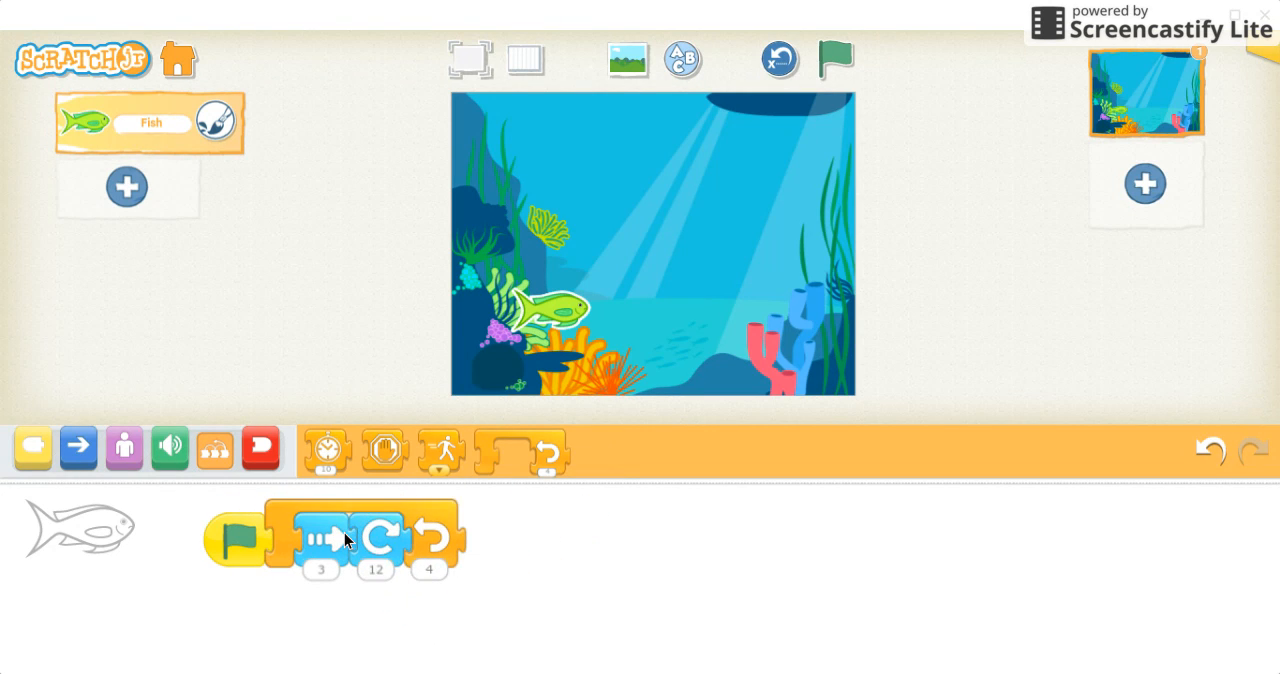
mouse_move(390, 565)
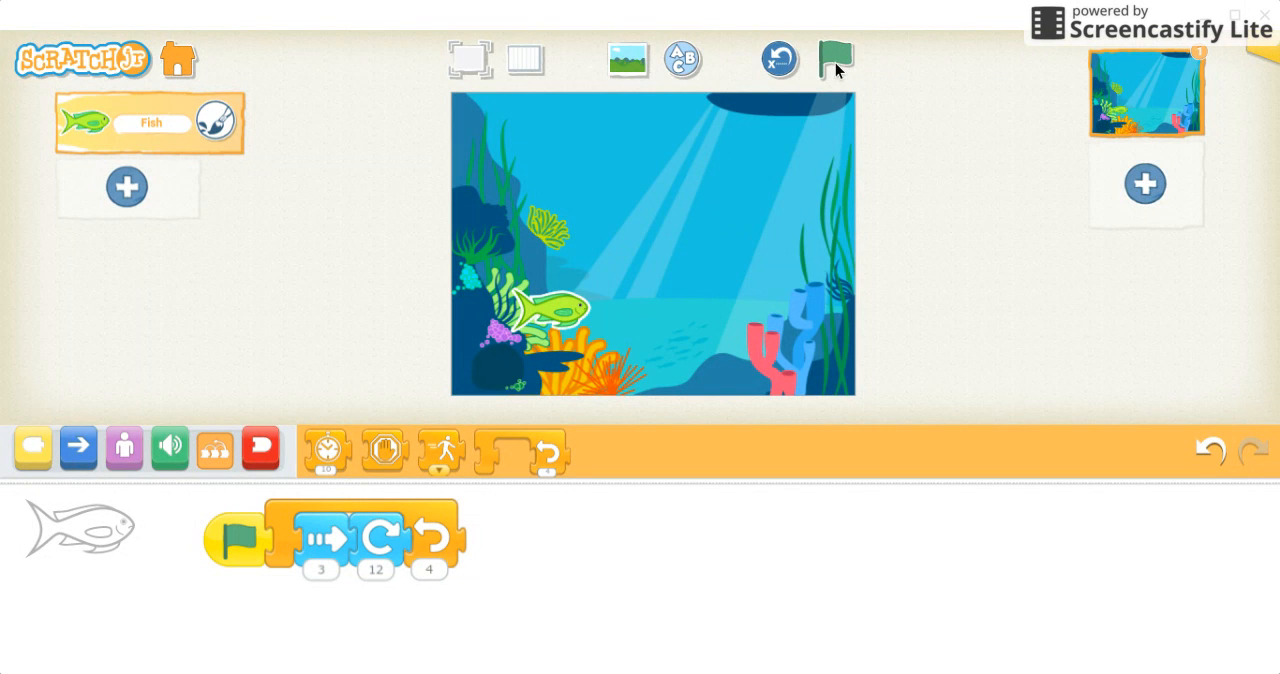
Step: Run the green-flag script so the fish swims across to the coral
left_click(836, 59)
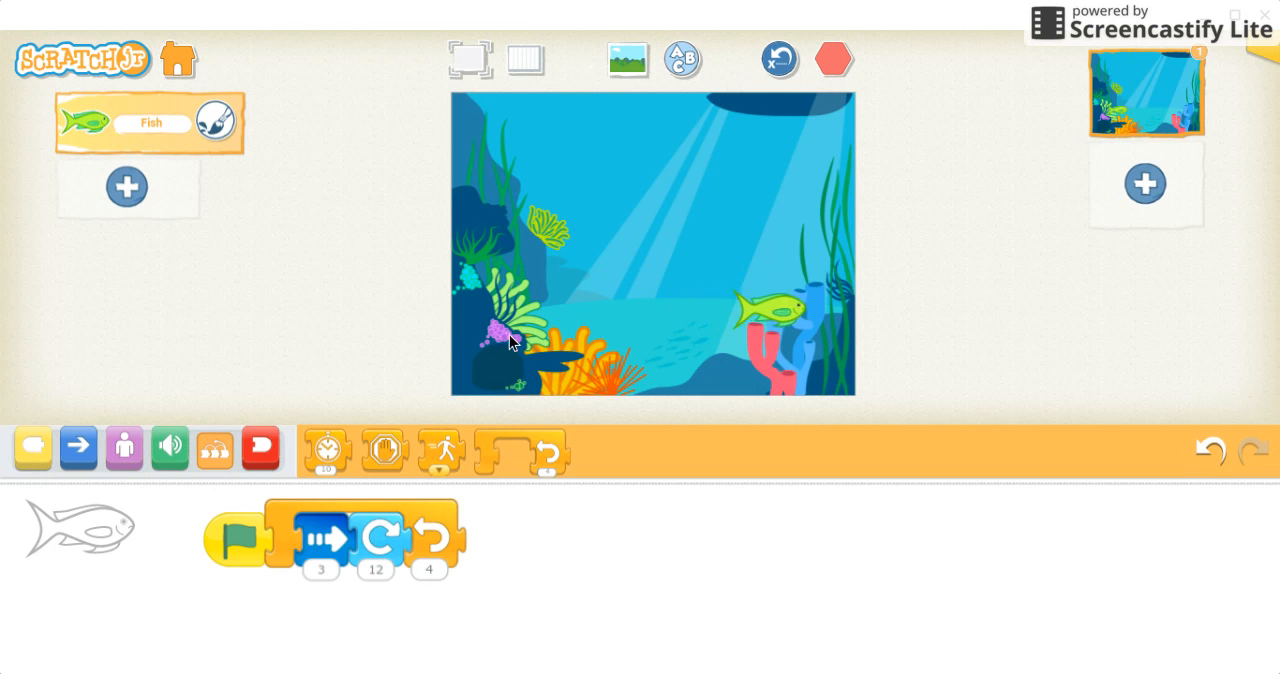
left_click(237, 538)
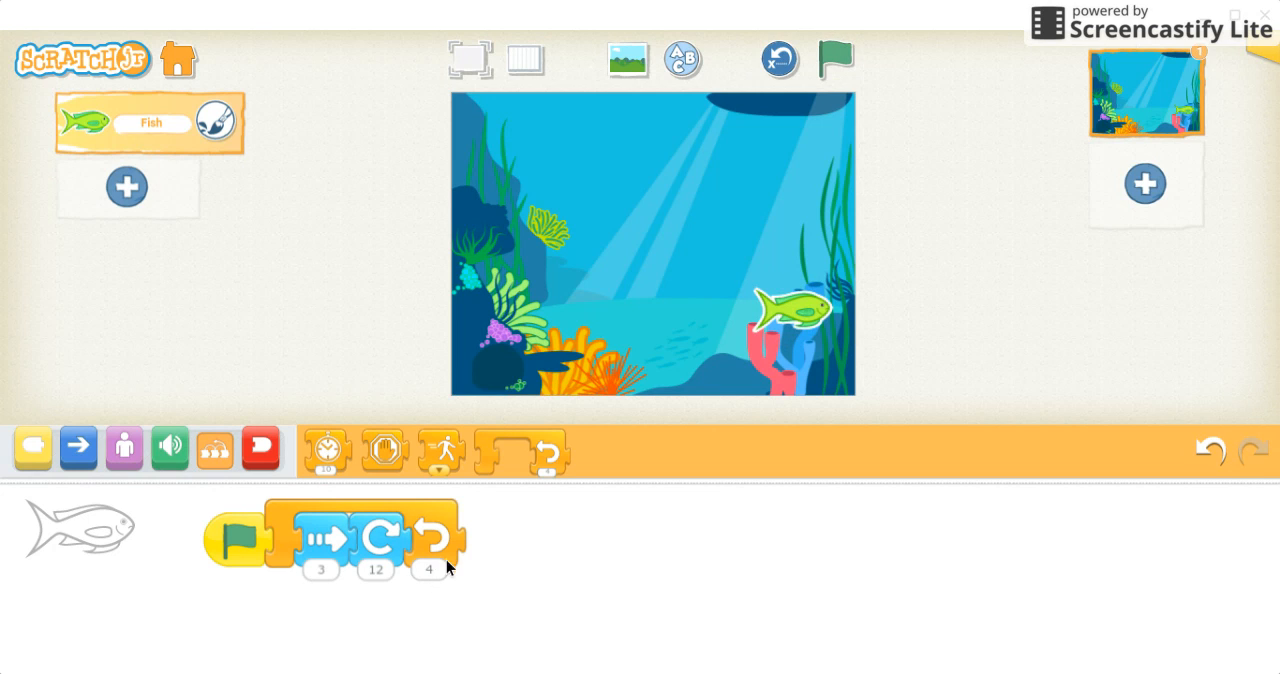
mouse_move(832, 322)
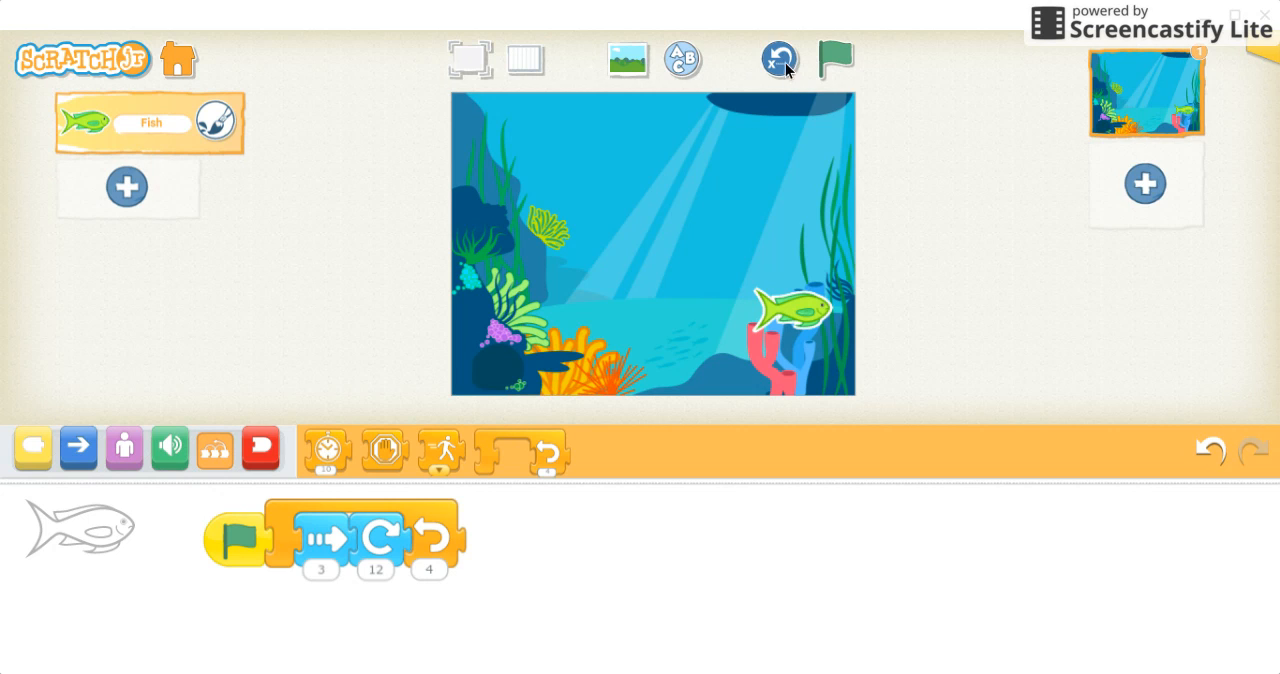
mouse_move(783, 72)
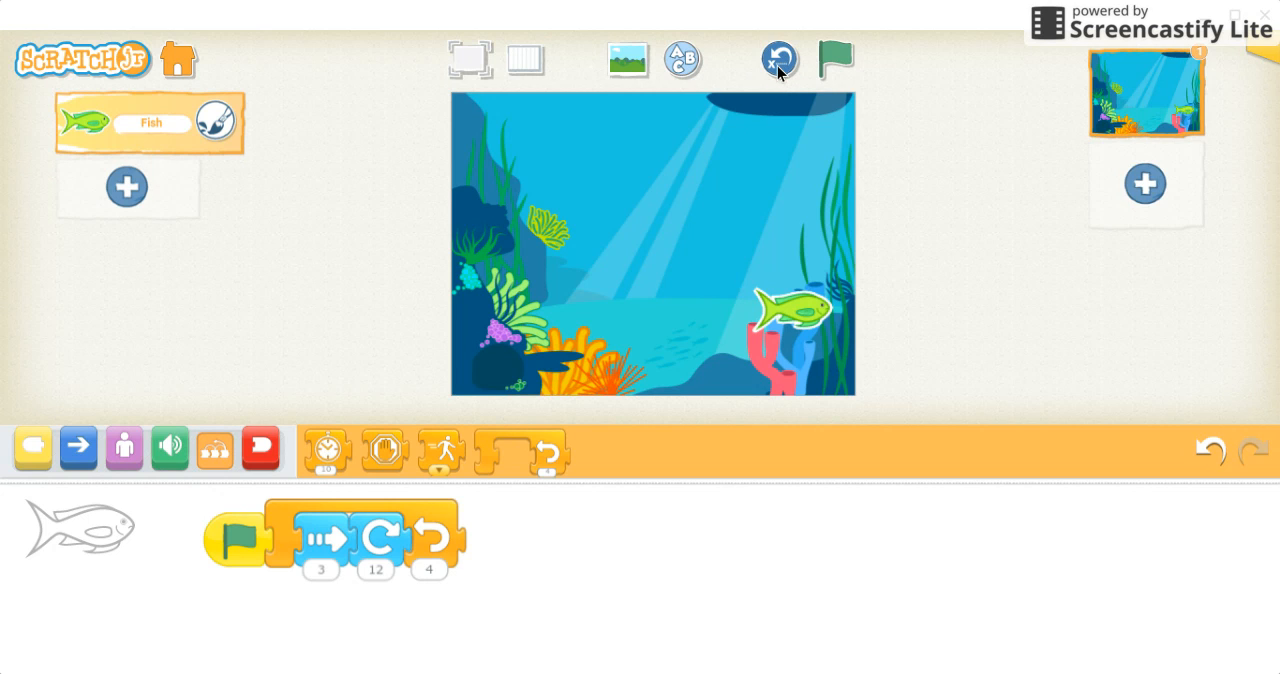